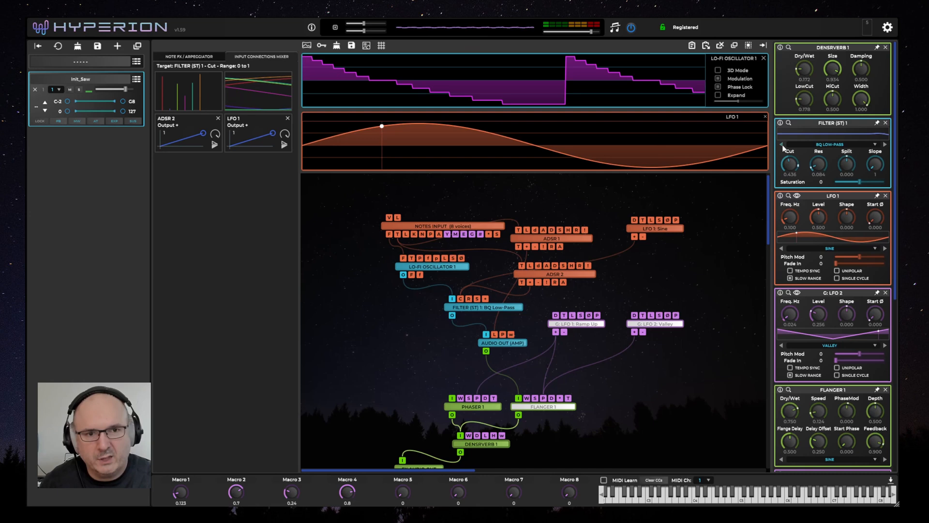
mouse_move(789, 168)
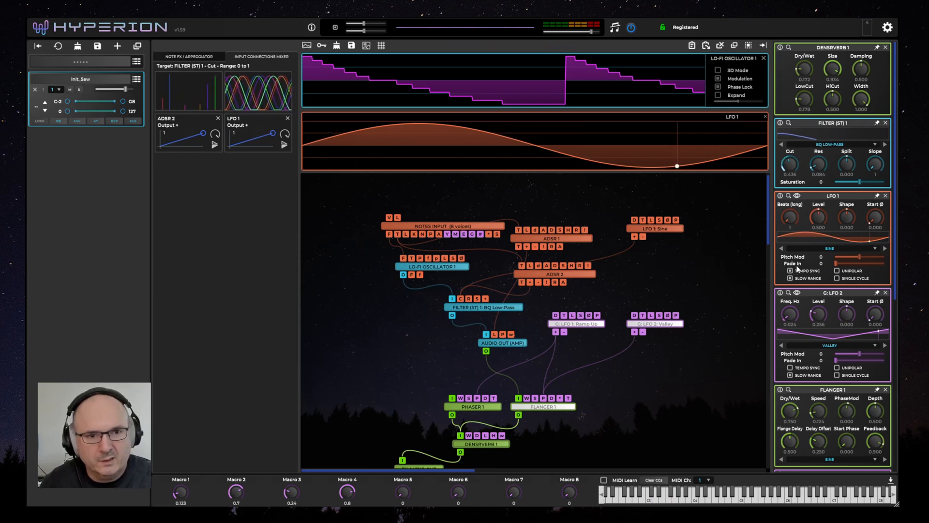
Toggle LFO 1's Tempo Sync off and back on so its rate reads in beats.
click(789, 217)
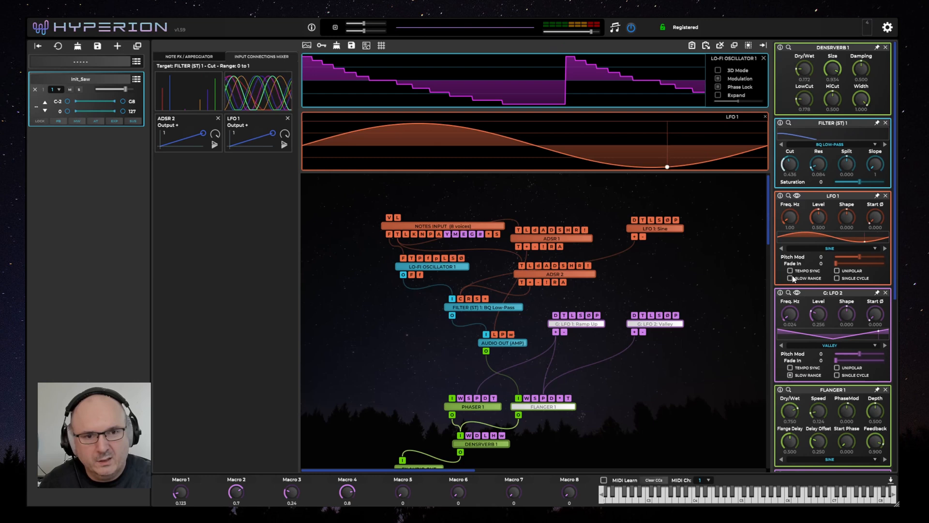
click(790, 271)
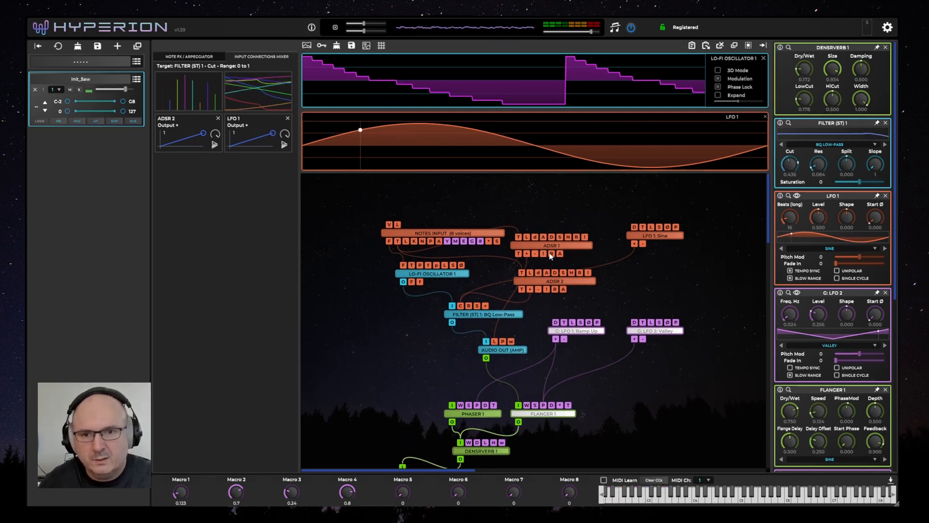
Select Lo-Fi Oscillator 1 and audition waveforms from its dropdown, settling on a saw shape.
click(431, 273)
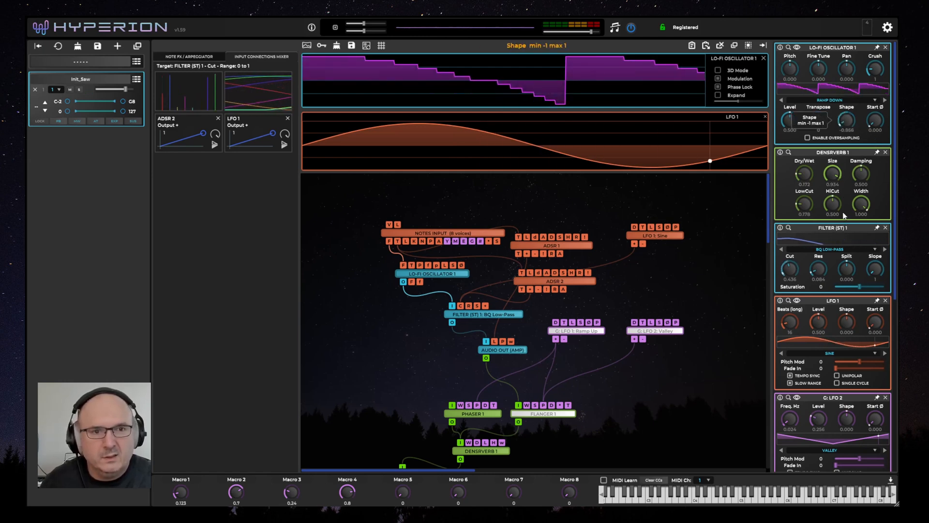
click(832, 100)
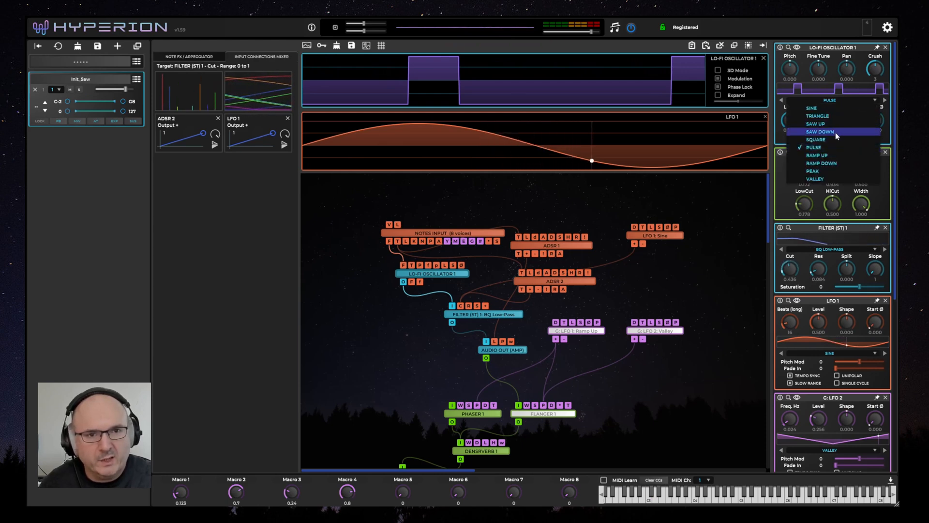
click(819, 132)
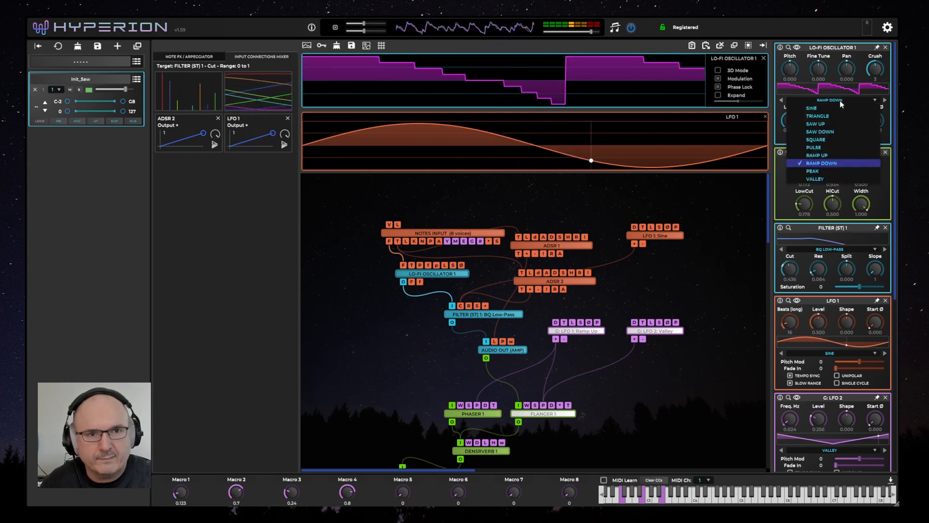
click(815, 115)
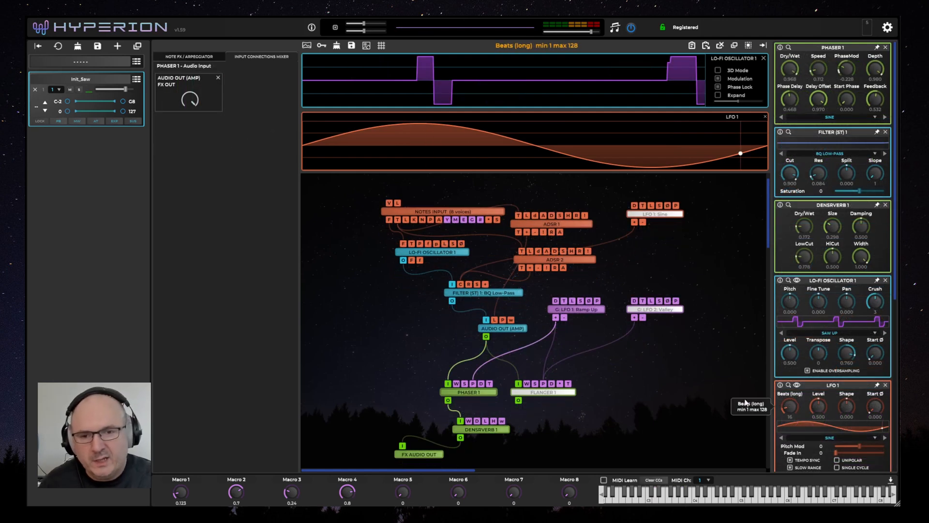
mouse_move(511, 386)
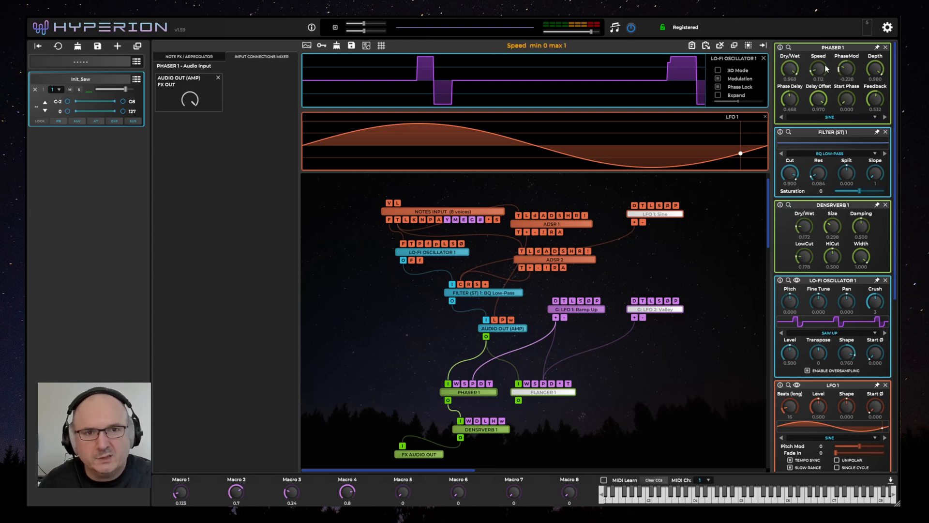
mouse_move(818, 73)
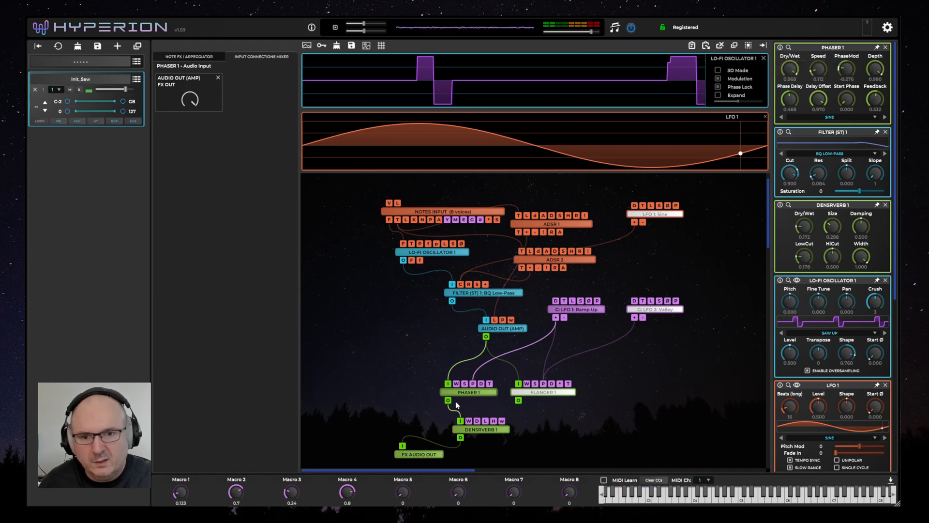
Select the G: LFO 1 Ramp Up node and view Phaser 1 PhaseMod's input connections.
click(575, 309)
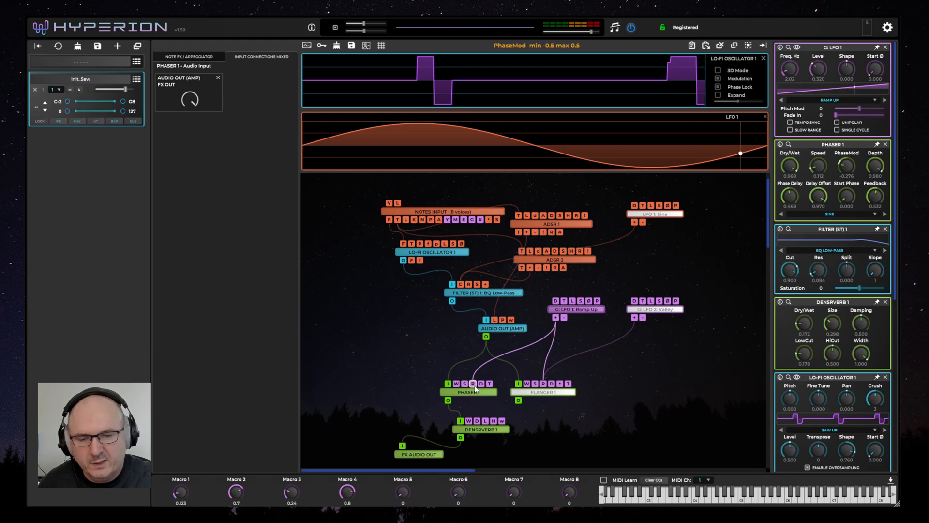
click(472, 405)
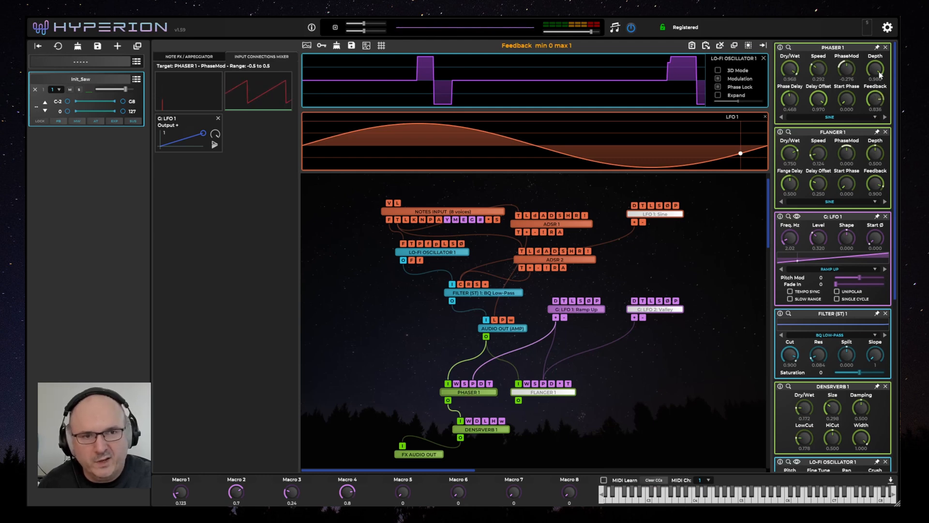
mouse_move(873, 96)
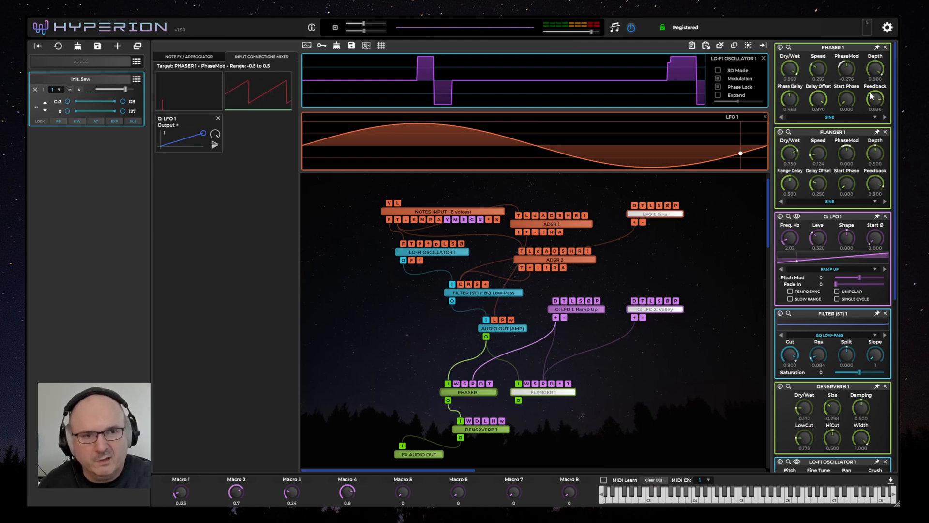
mouse_move(874, 100)
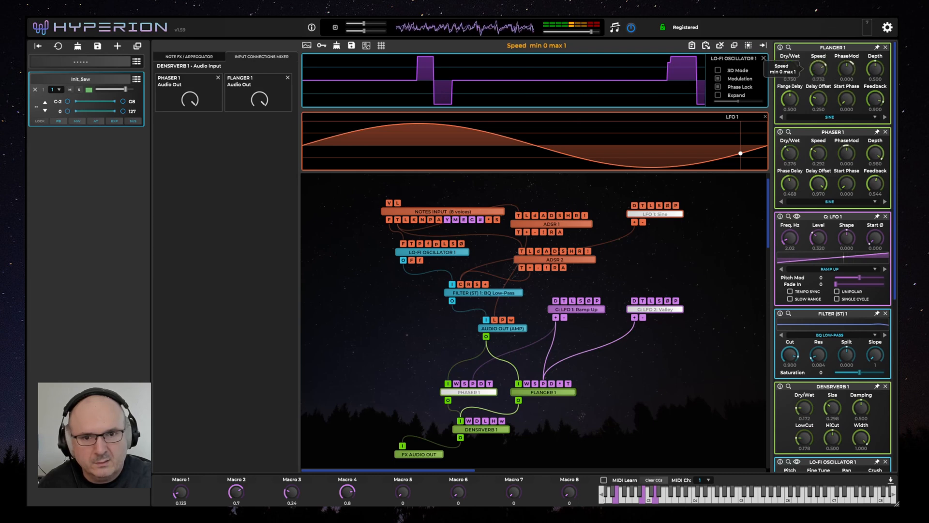
Right-click in the patch area, then view the Filter Cut modulation inputs.
right_click(654, 307)
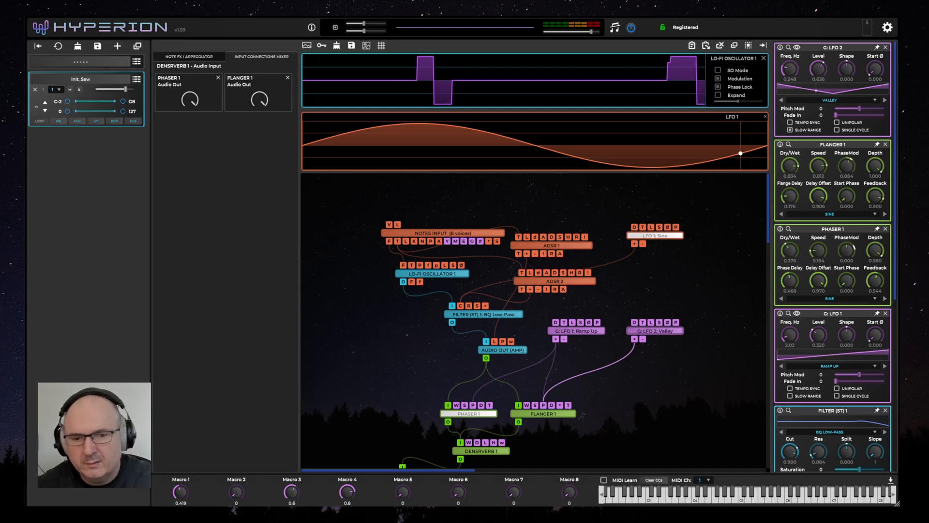
click(604, 480)
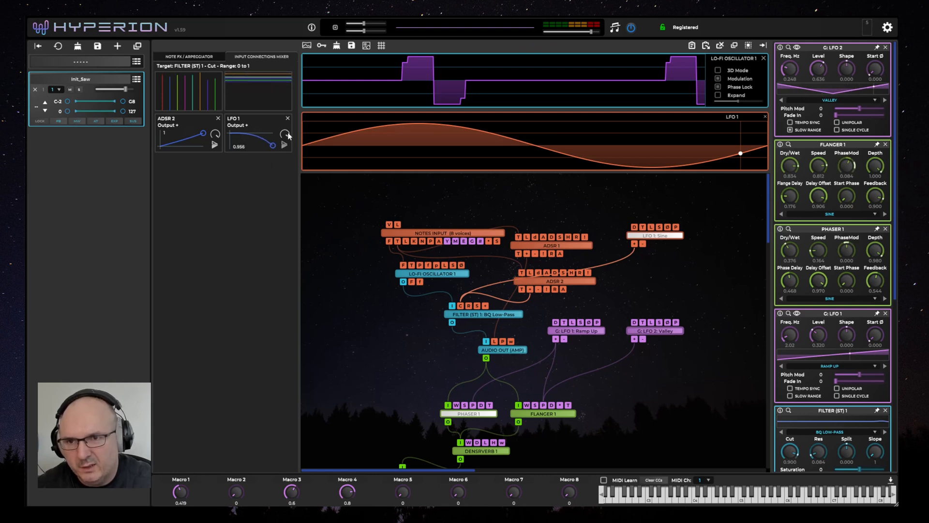
Bend LFO 1's modulation curve on Filter Cut in the Input Connections Mixer.
drag(284, 134, 276, 142)
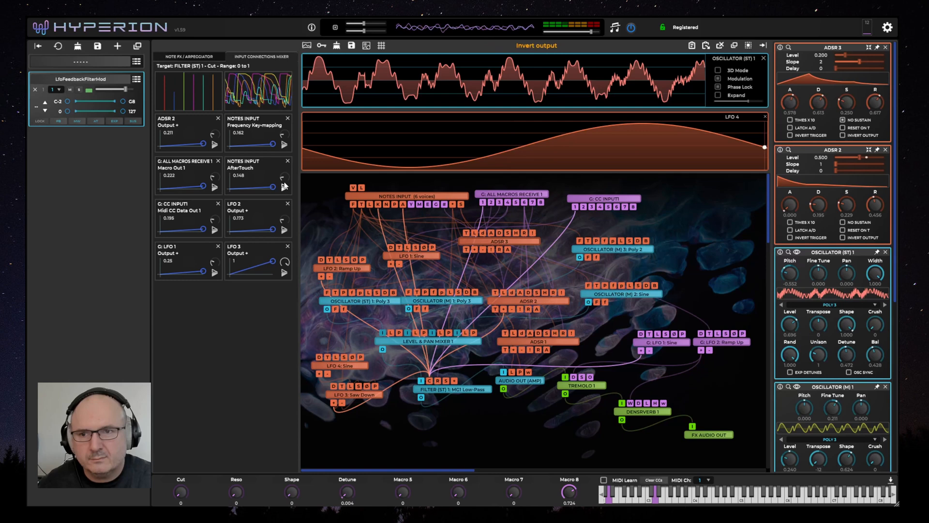
Reduce Macro Out 1's cutoff amount slightly and lower LFO 2's to about 0.28.
drag(190, 187, 204, 186)
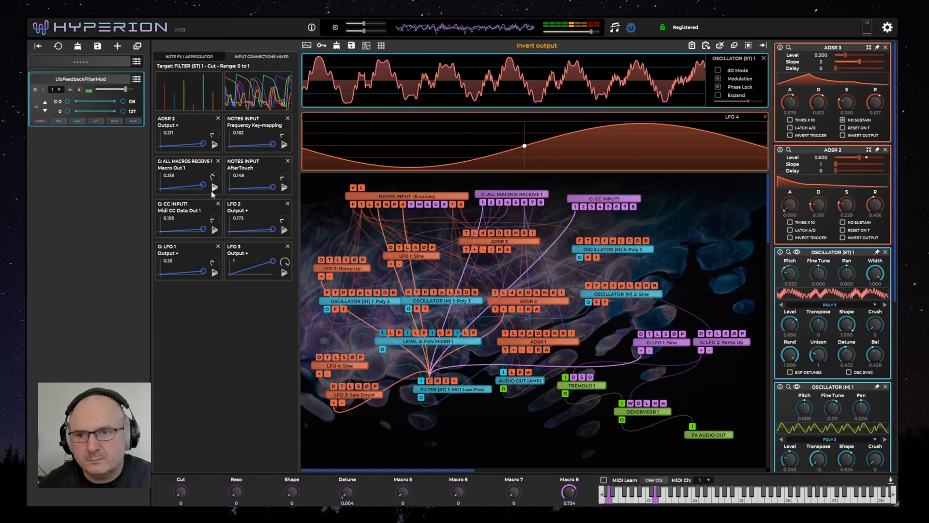
drag(238, 227, 274, 227)
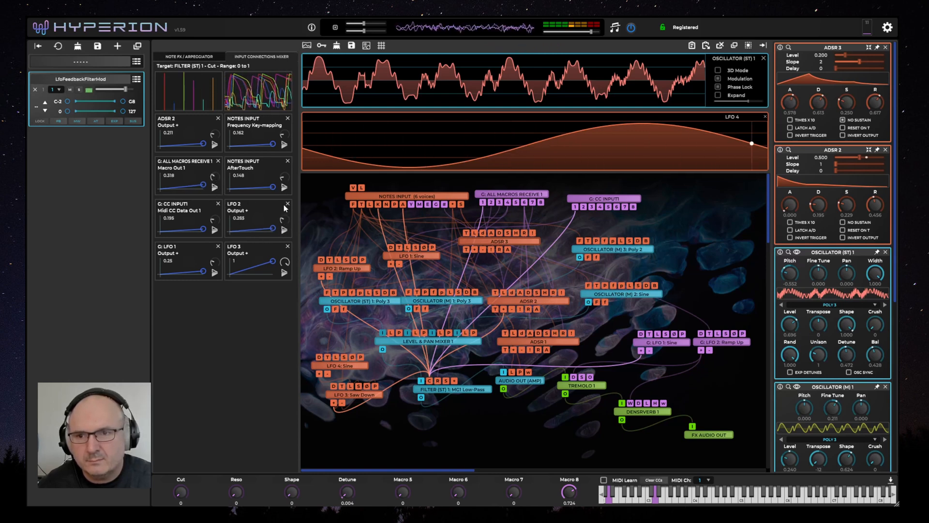